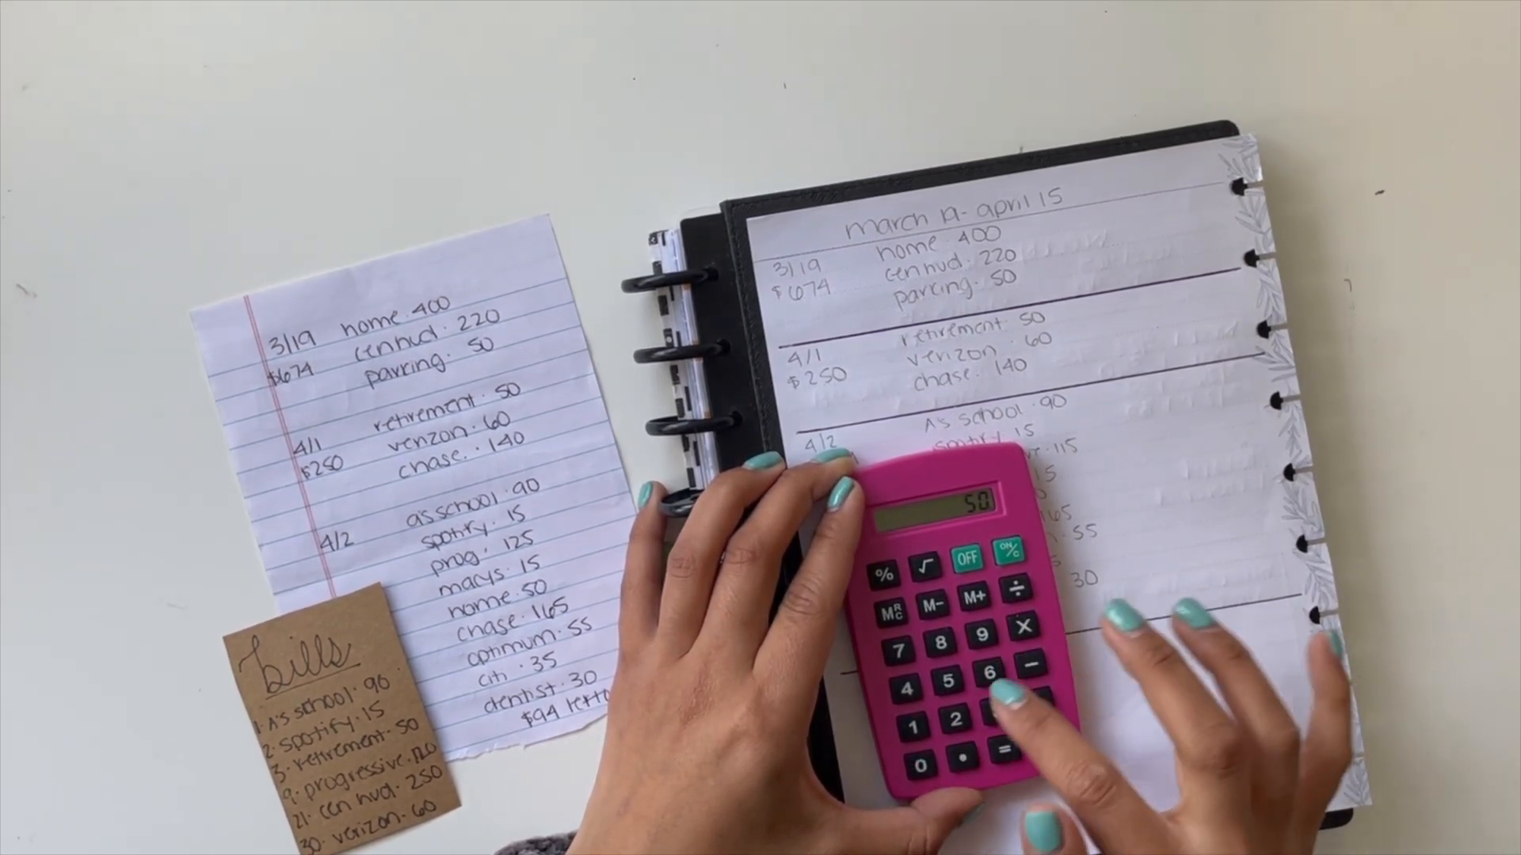
click(909, 694)
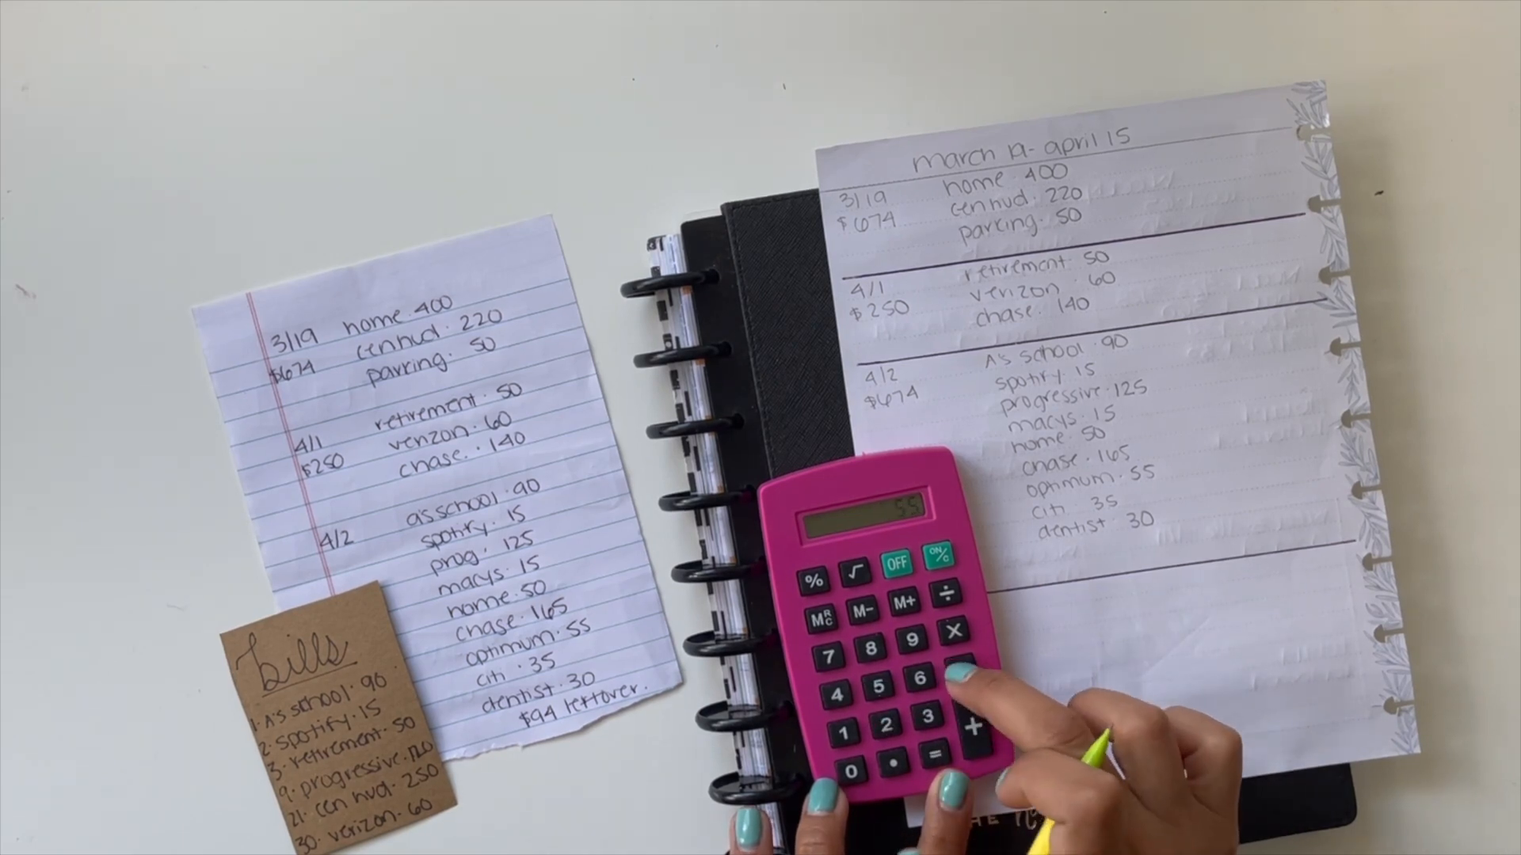
click(917, 679)
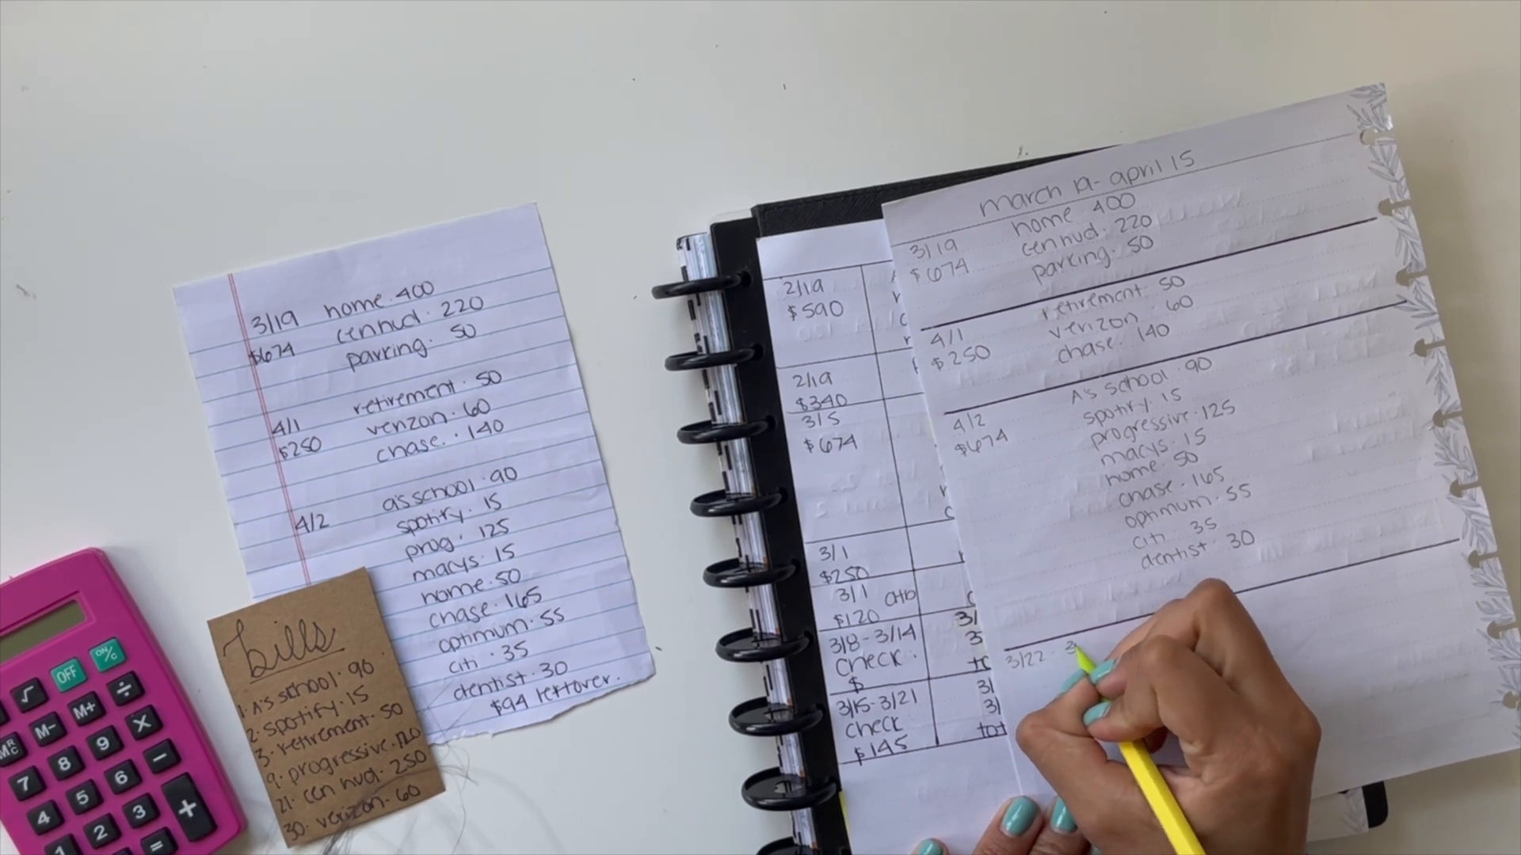
text(3/28)
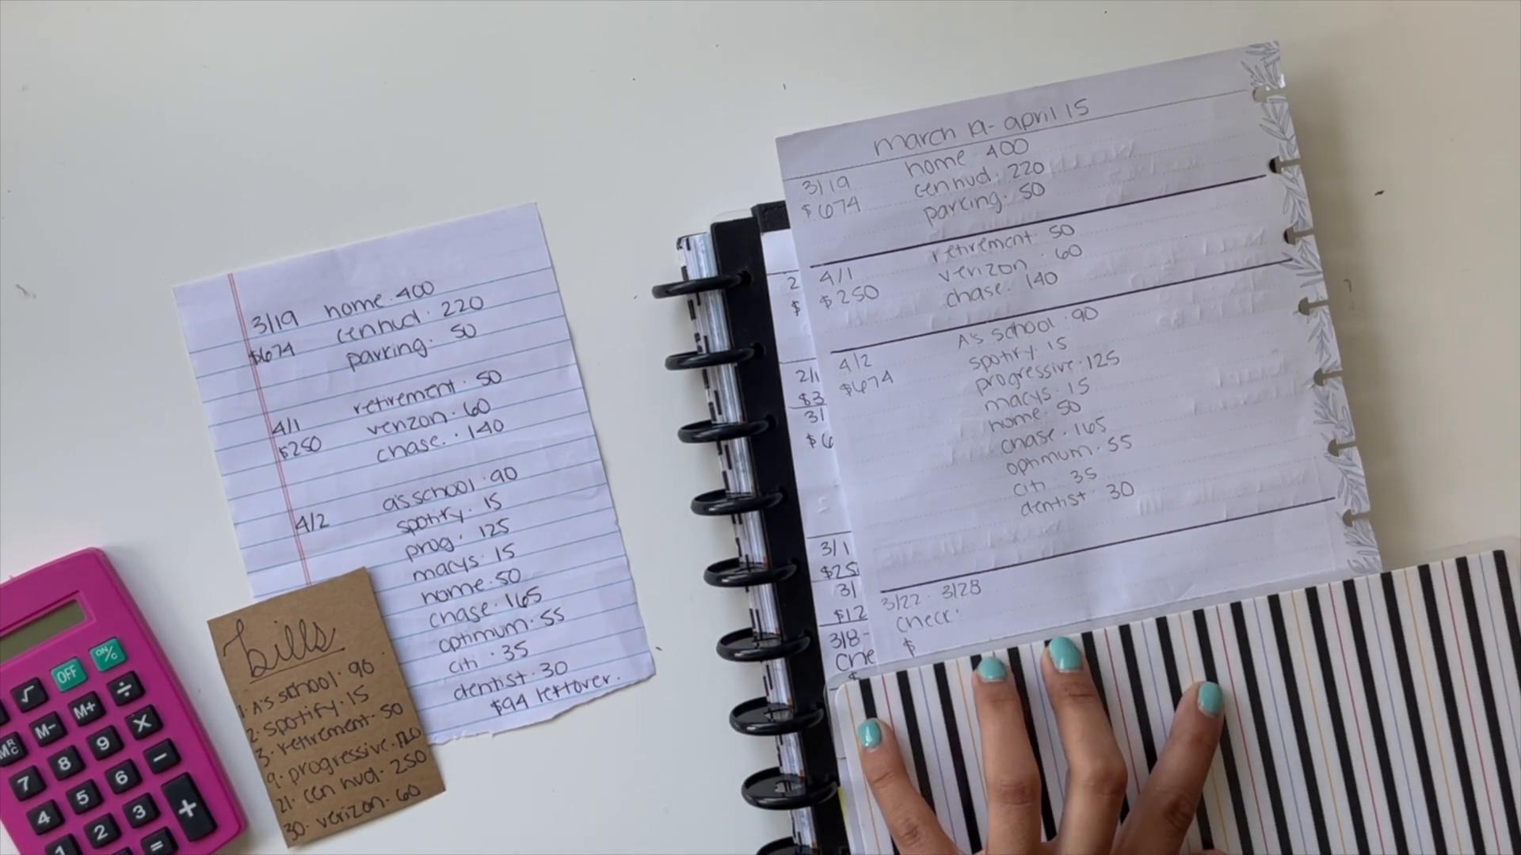
mouse_move(1018, 649)
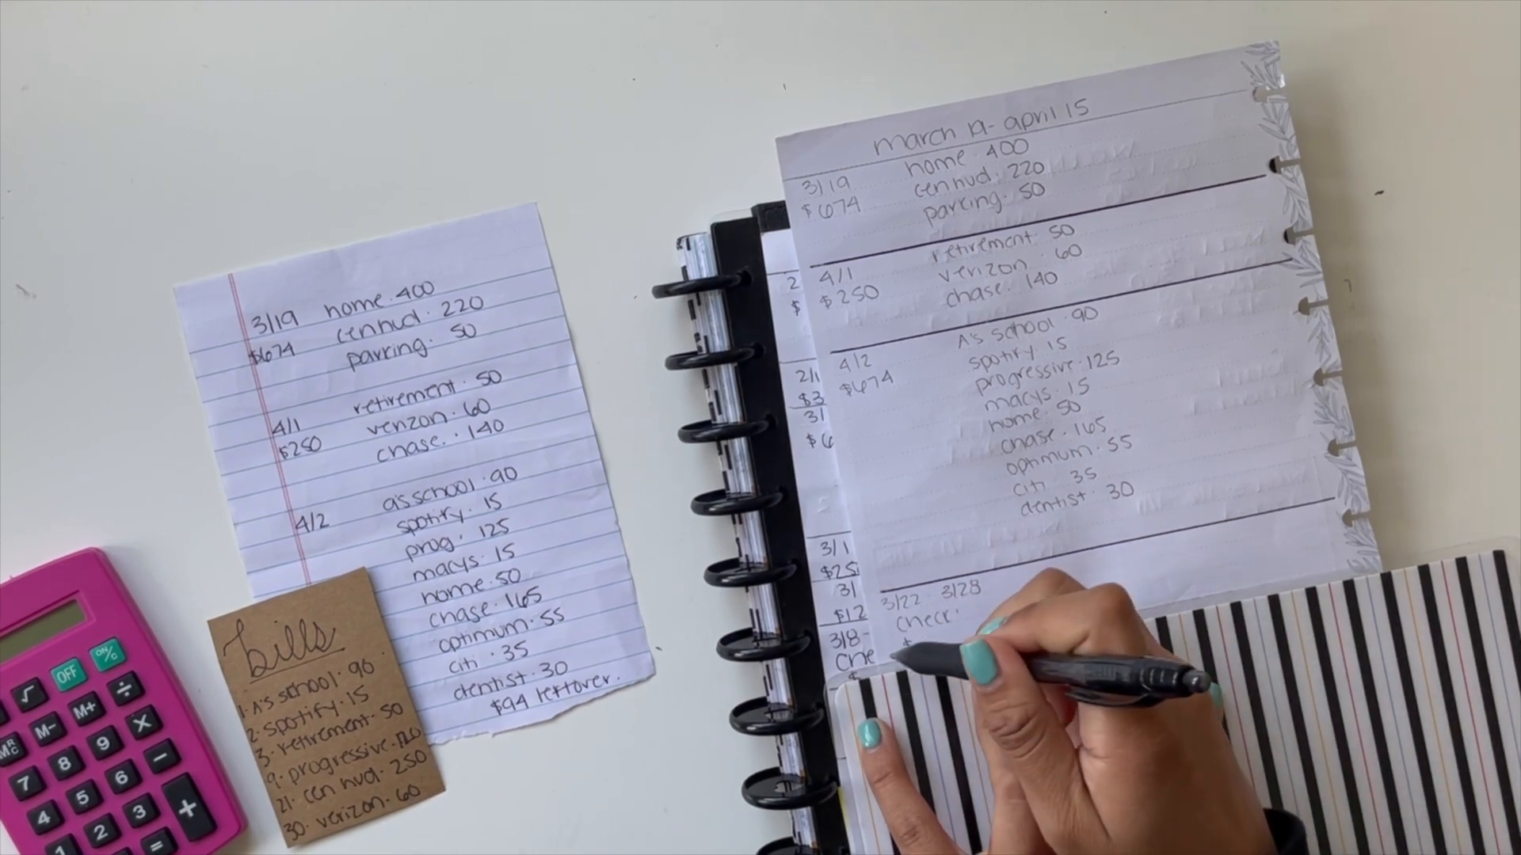